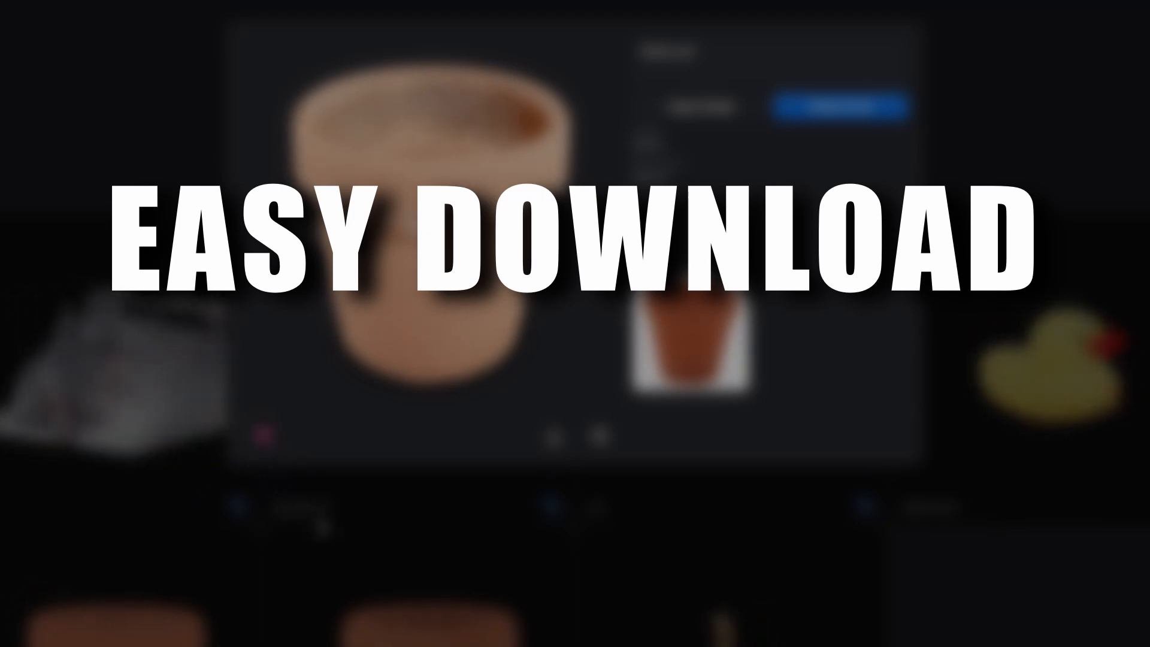
Step: Download the generated flower pot model from Mirage
{"action": "left_click", "coordinate": [554, 437]}
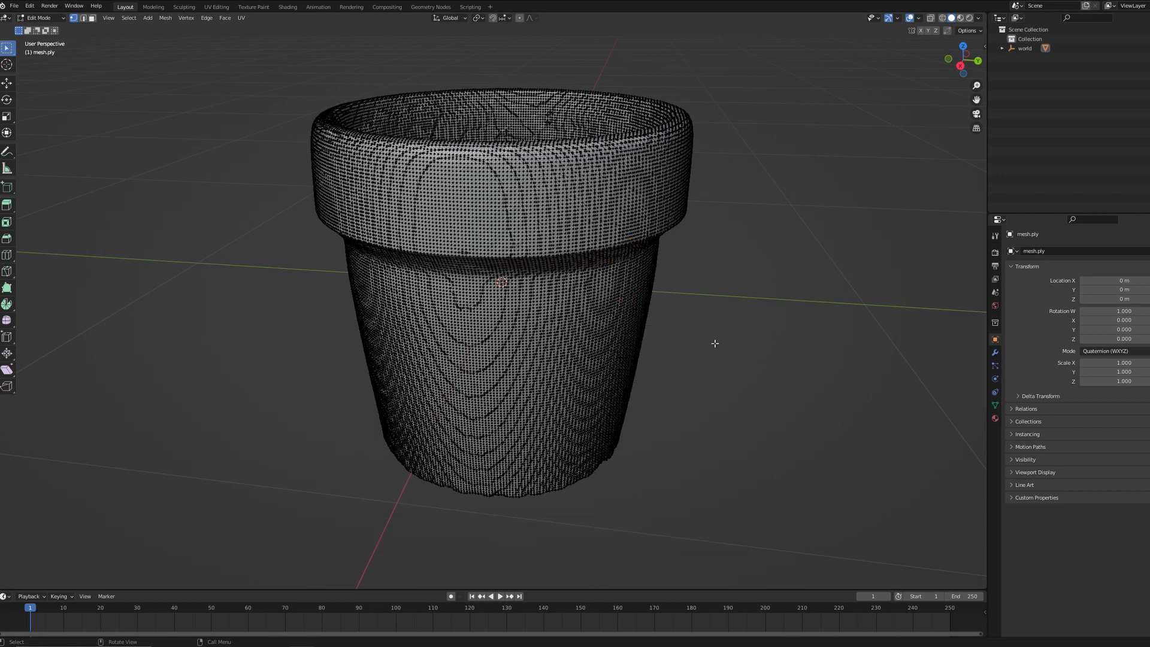
Step: Enter Edit Mode on mesh.ply to work with its individual vertices
{"action": "key", "text": "Tab"}
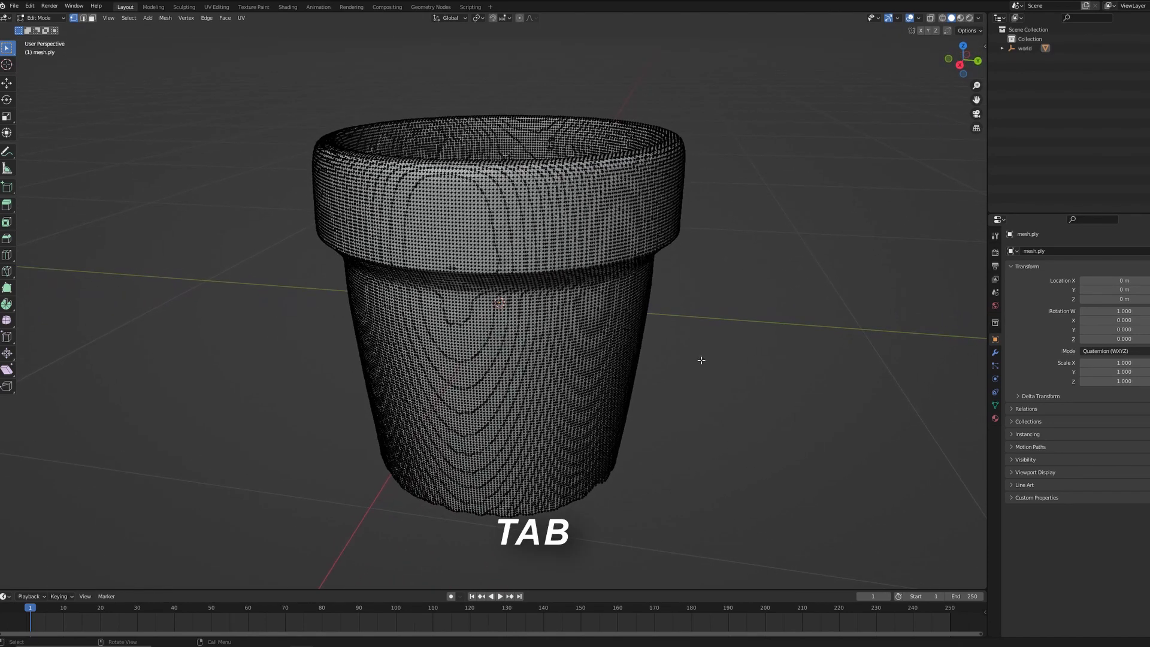